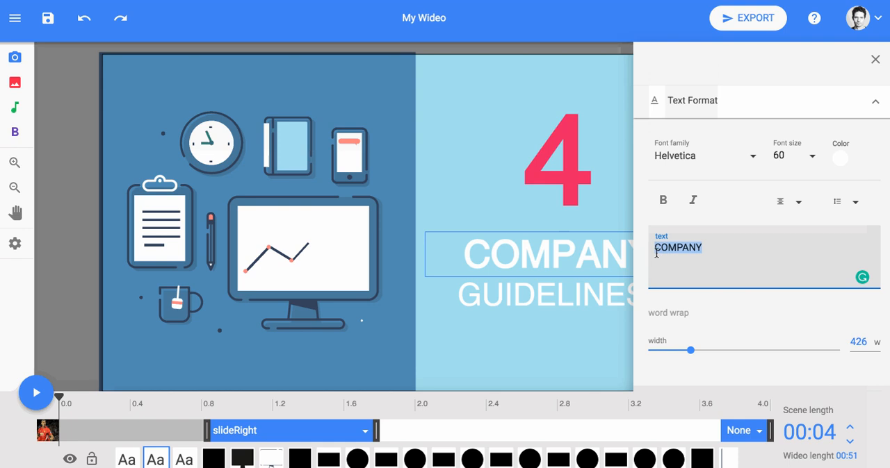
- Retype the opening scene's title word as WIDEO
{"action": "type", "text": "WIDEO"}
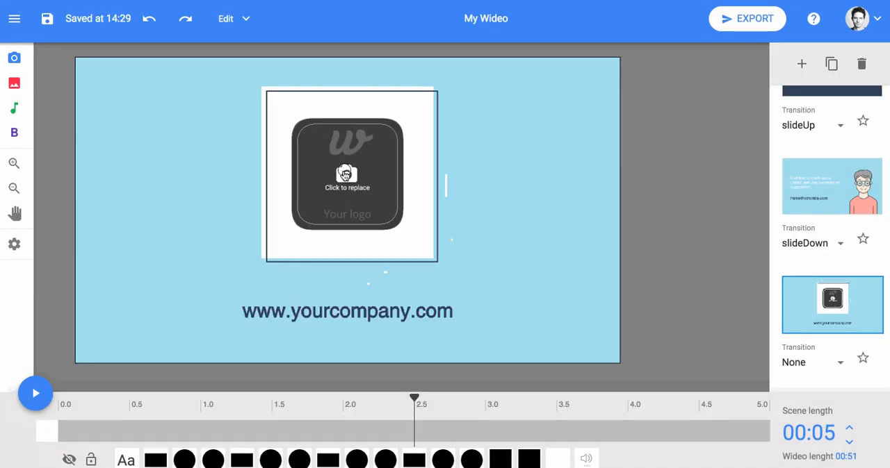
- Replace the final scene's logo placeholder with the uploaded orange W logo PNG
{"action": "left_click", "coordinate": [348, 173]}
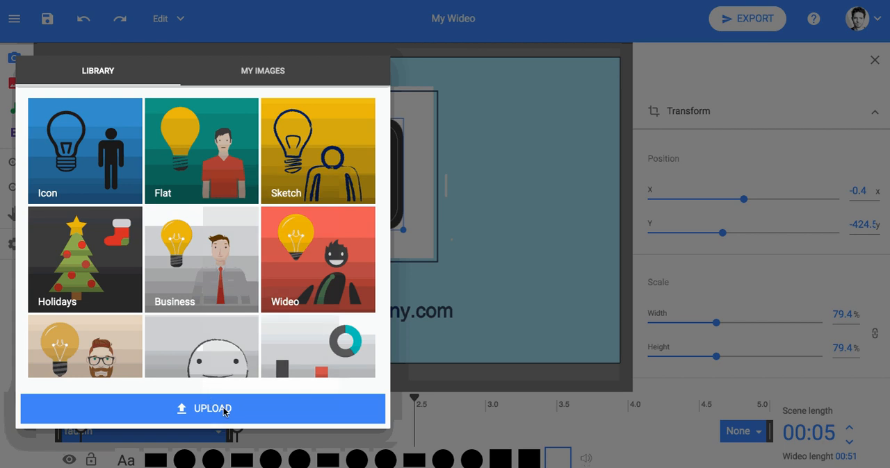
{"action": "left_click", "coordinate": [203, 408]}
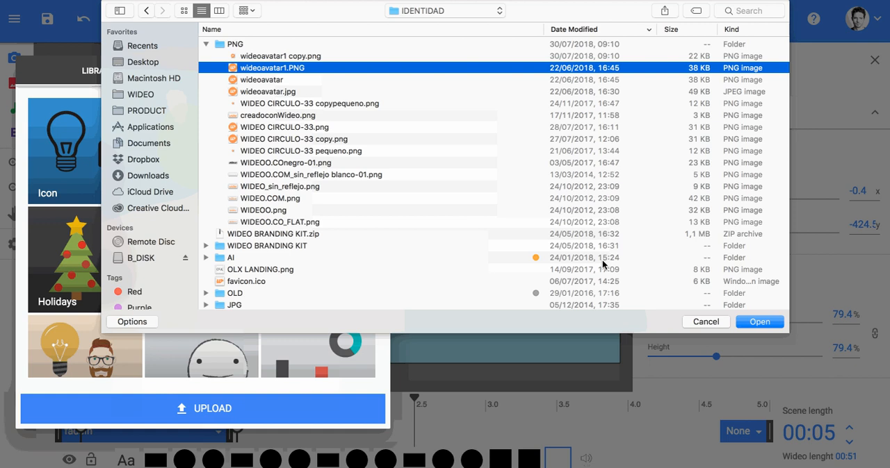
{"action": "left_click", "coordinate": [759, 323]}
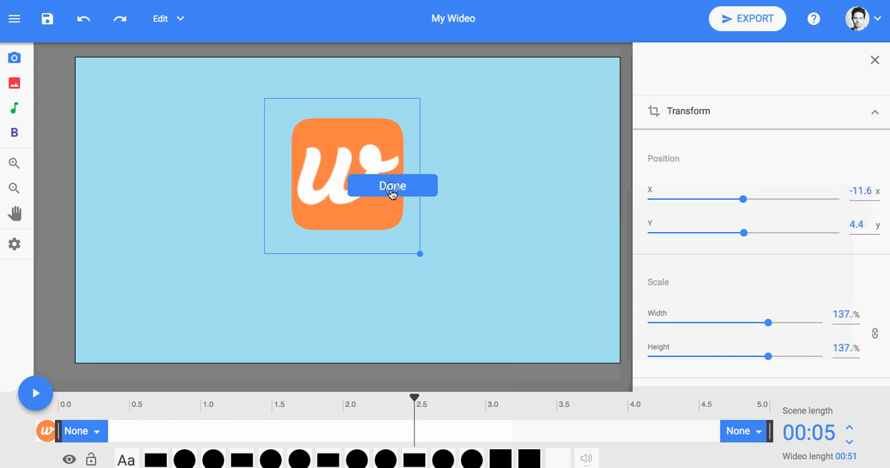
- Preview the logo scene's animation and pause it again
{"action": "left_click", "coordinate": [36, 392]}
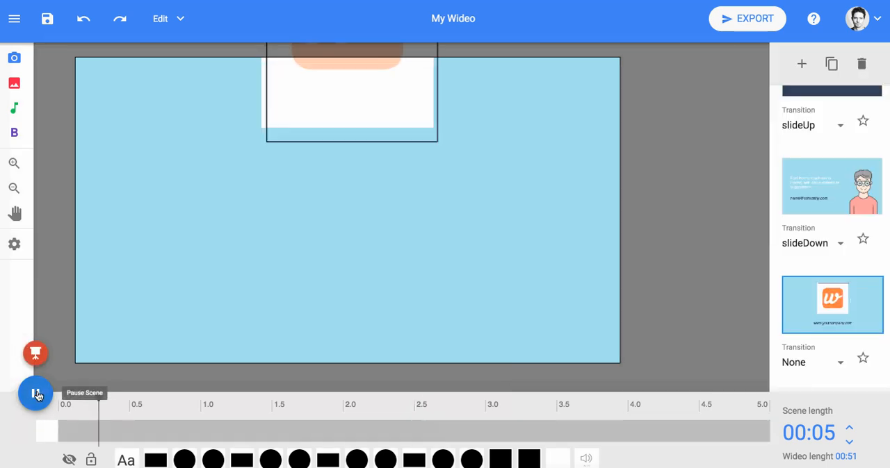
{"action": "left_click", "coordinate": [36, 392]}
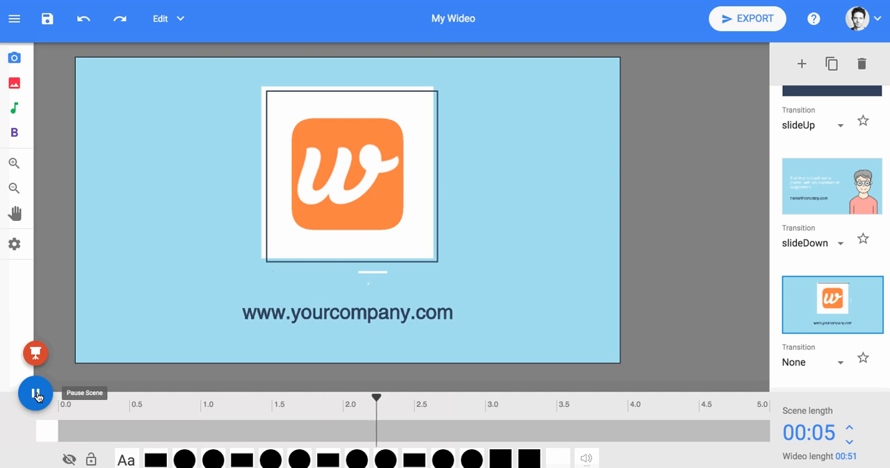
{"action": "left_click", "coordinate": [36, 392]}
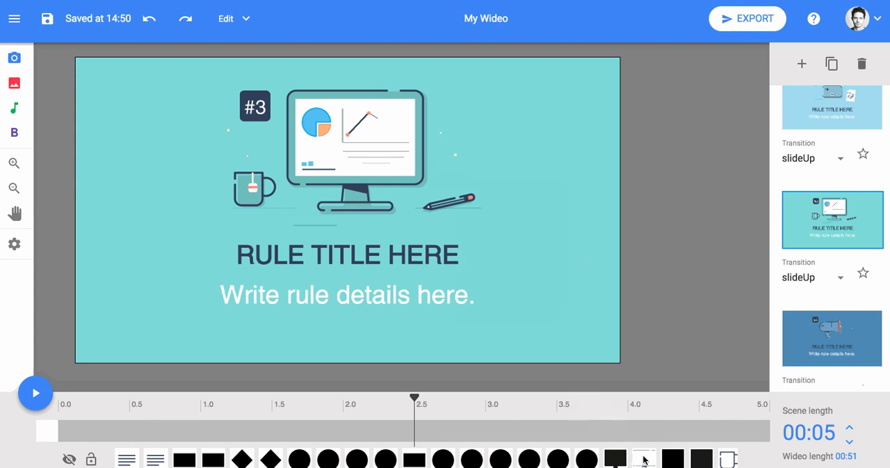
- Switch to the Hi Team! waving-character scene for editing
{"action": "left_click", "coordinate": [355, 146]}
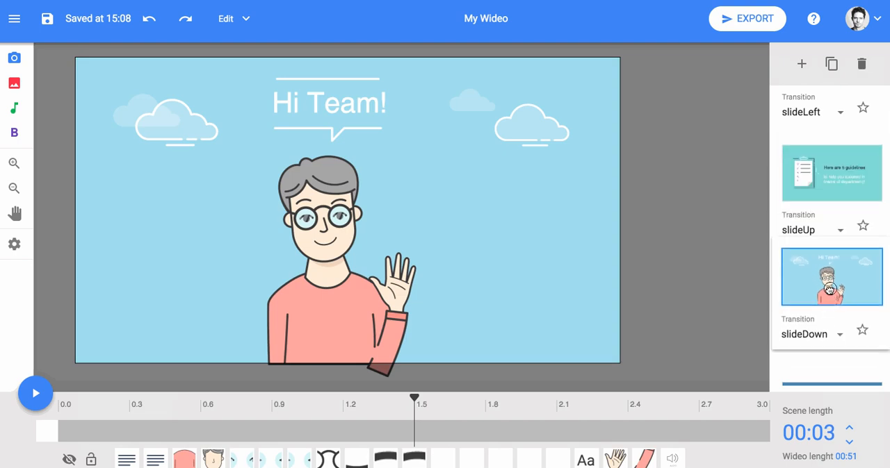
- Scroll down the scene list for the Hi Team! scene
{"action": "scroll", "scroll_direction": "down", "scroll_amount": 3}
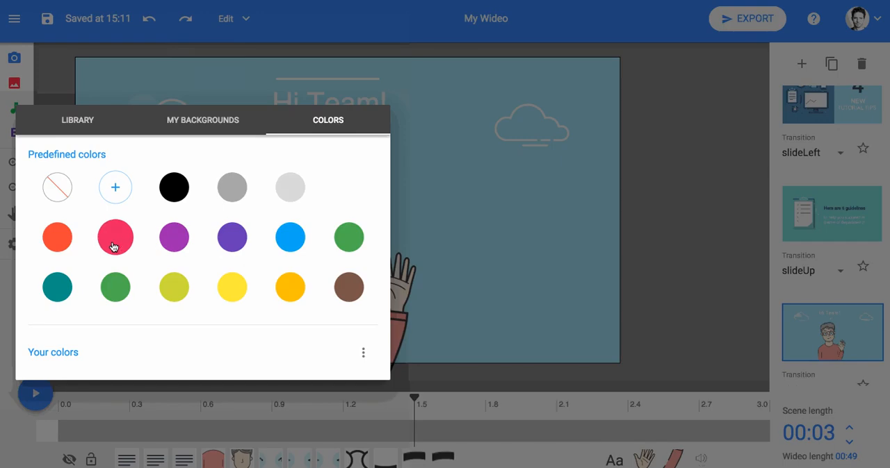
- Try a pink solid background, then set the autumn forest-floor photo as the Hi Team! background
{"action": "left_click", "coordinate": [114, 237]}
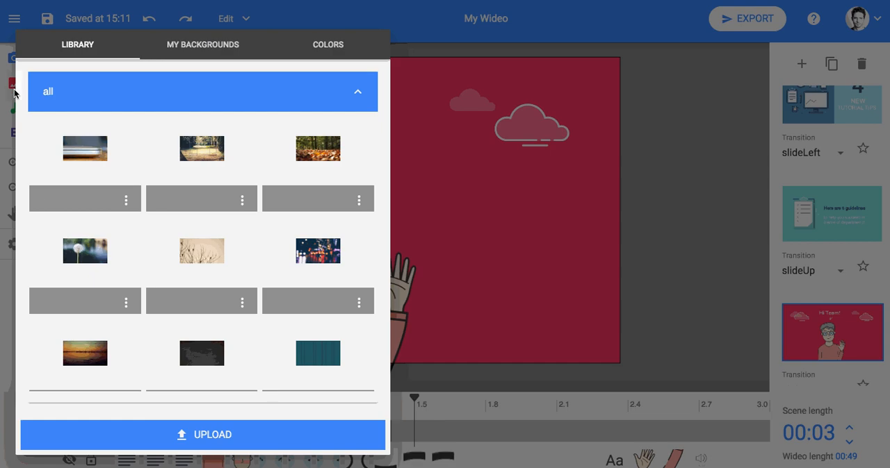
{"action": "mouse_move", "coordinate": [306, 148]}
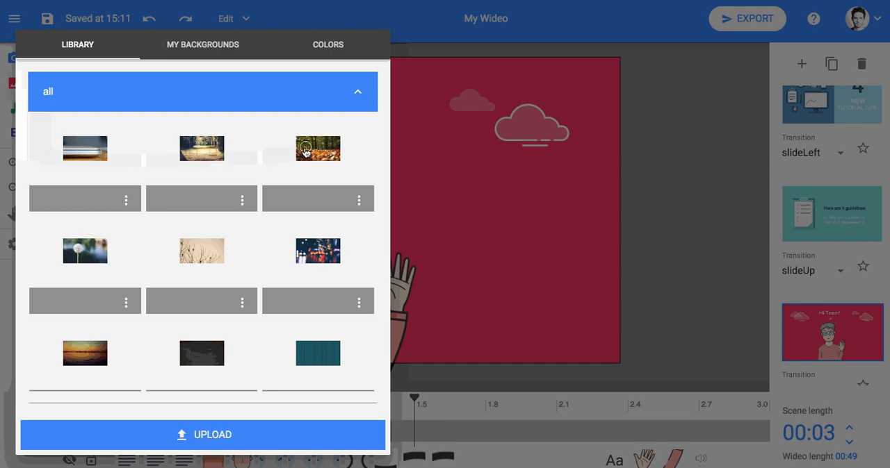
{"action": "left_click", "coordinate": [317, 149]}
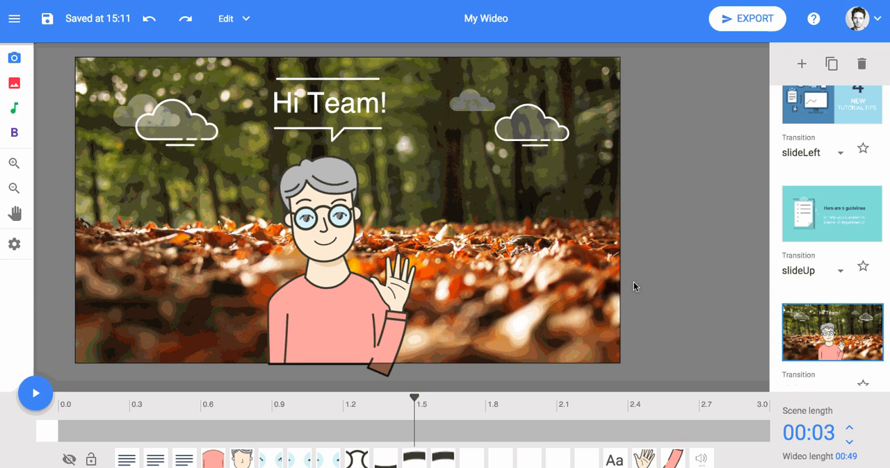
{"action": "mouse_move", "coordinate": [820, 214]}
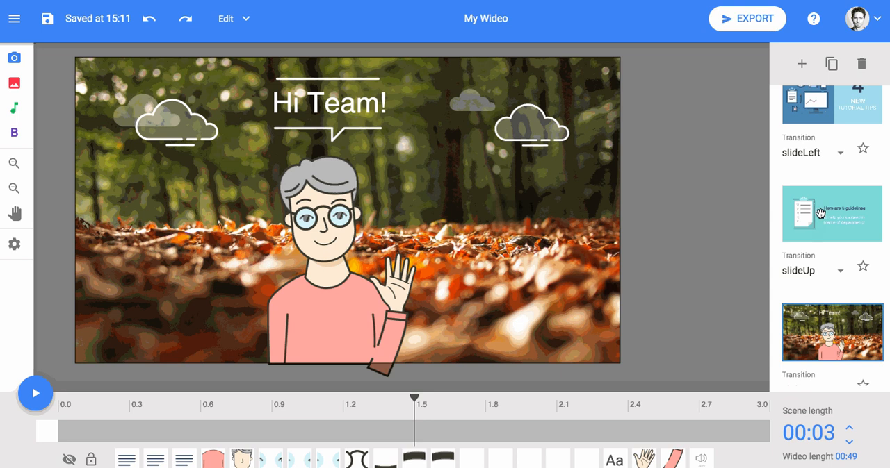
- Give the 4 NEW TUTORIAL TIPS scene a different transition and set the forest scene to fadeOut
{"action": "left_click", "coordinate": [832, 104]}
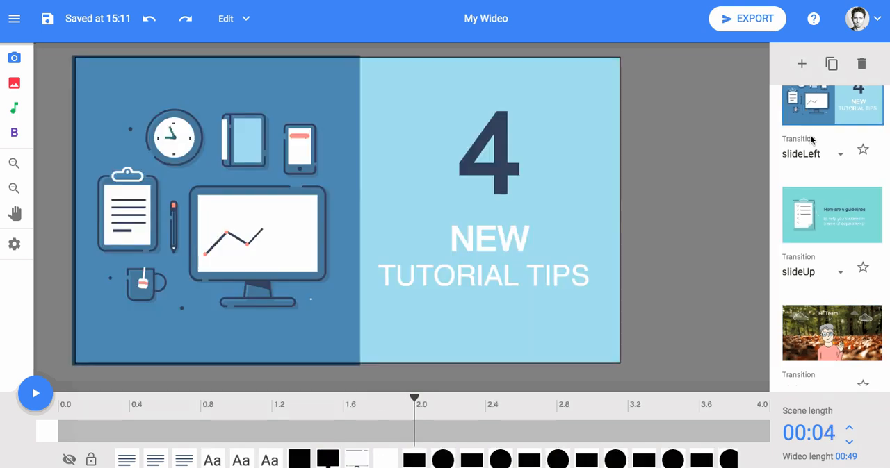
{"action": "left_click", "coordinate": [840, 153]}
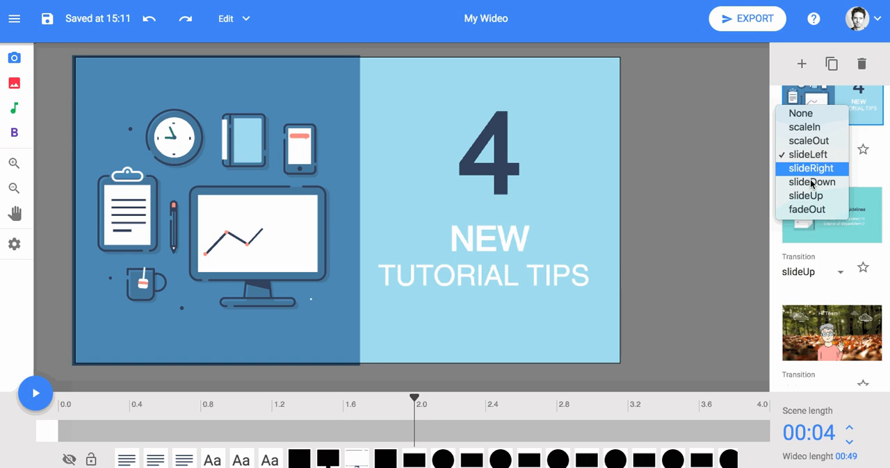
{"action": "left_click", "coordinate": [811, 181]}
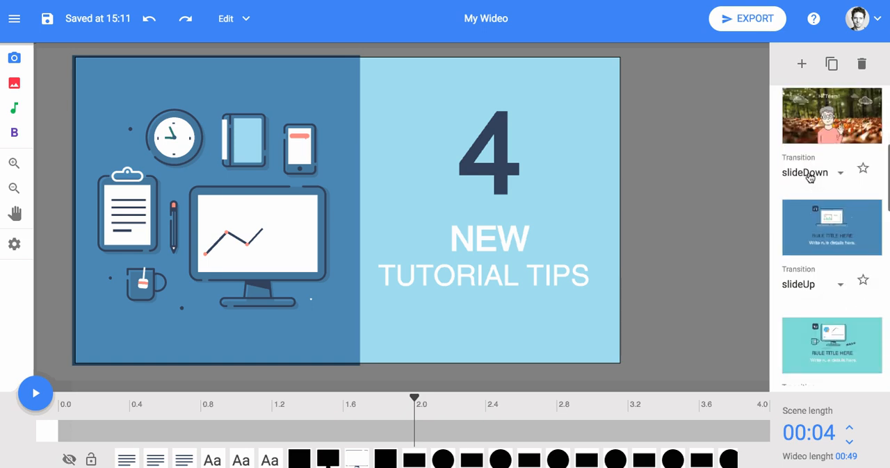
{"action": "left_click", "coordinate": [836, 172]}
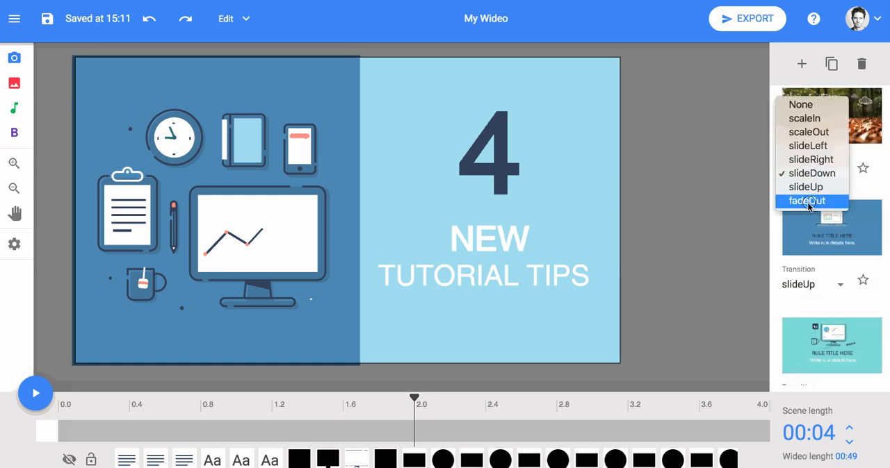
{"action": "left_click", "coordinate": [806, 200]}
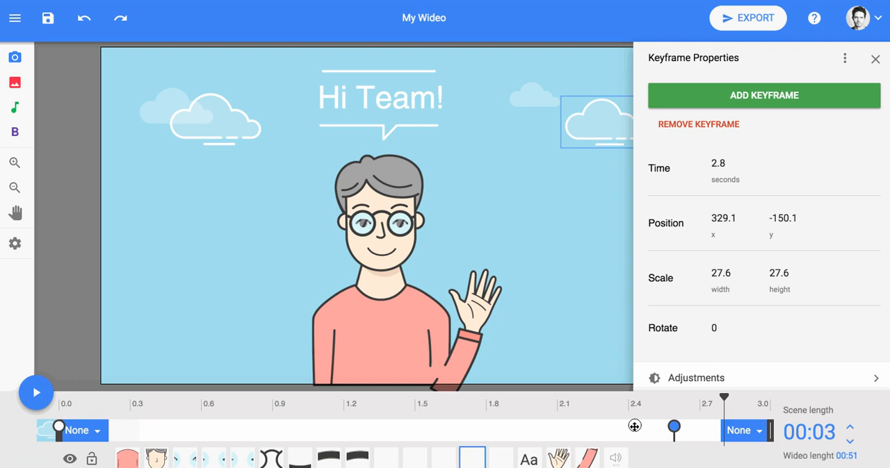
- Move the cloud's keyframe on the Hi Team! timeline from 2.8 s to 0.8 s
{"action": "left_click_drag", "start_coordinate": [674, 429], "coordinate": [243, 429]}
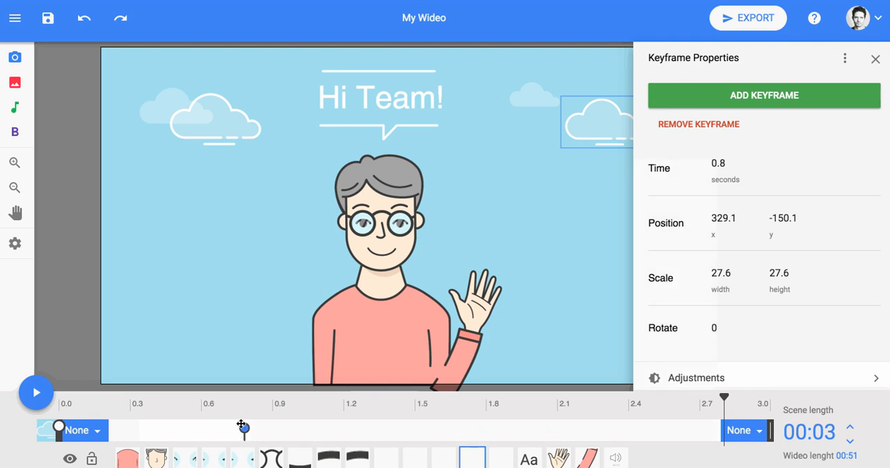